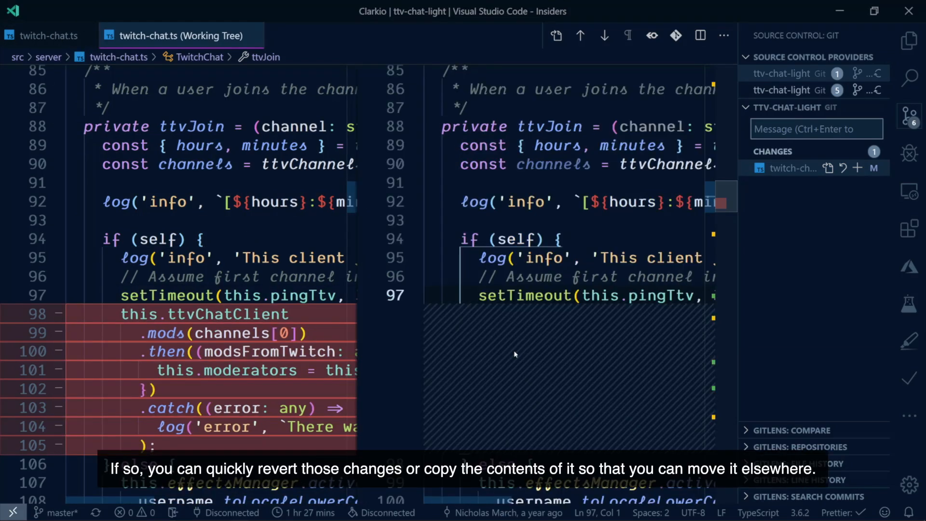
# Switch the twitch-chat.ts comparison to the inline diff view via 'Compare: Toggle Inline View'.
pyautogui.press('ctrl+shift+p')
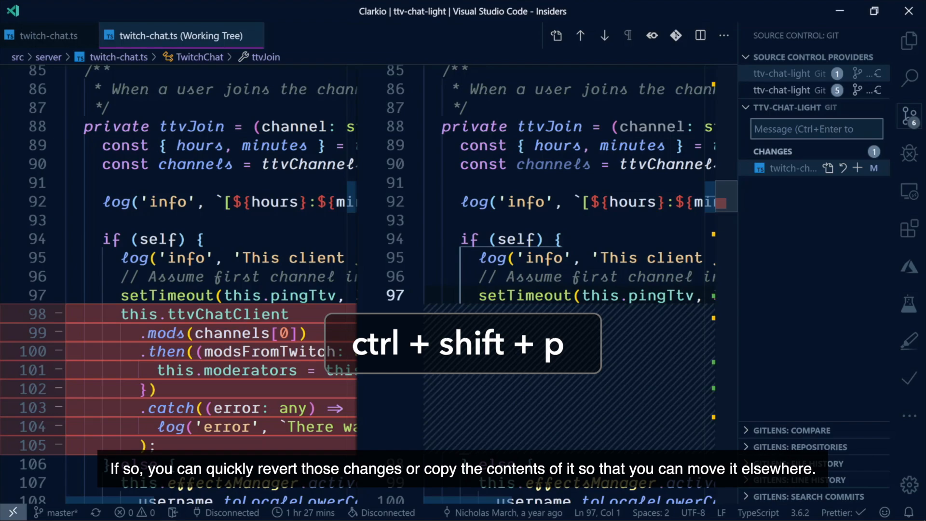
pyautogui.press('ctrl+shift+p')
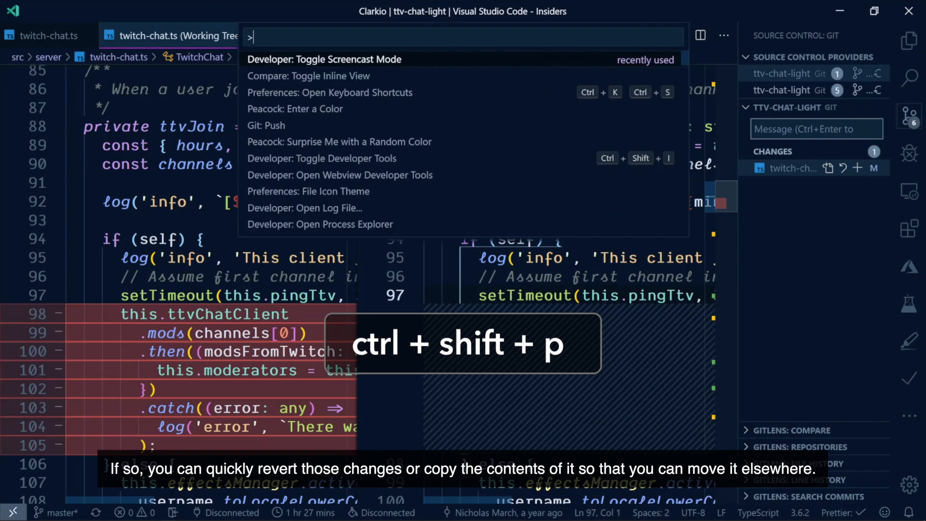
pyautogui.write('inline v')
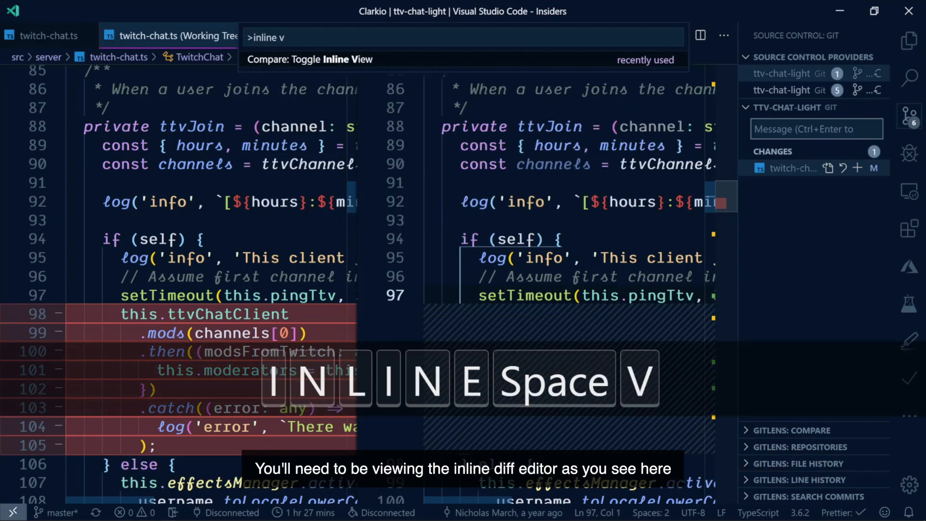
pyautogui.click(310, 59)
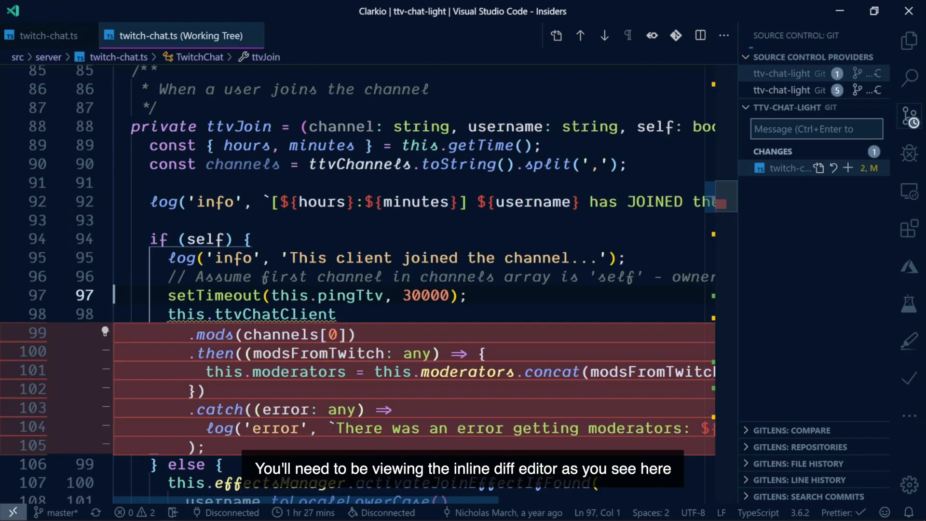
# Remove the leftover this.ttvChatClient line from the inline diff.
pyautogui.press('ctrl+z')
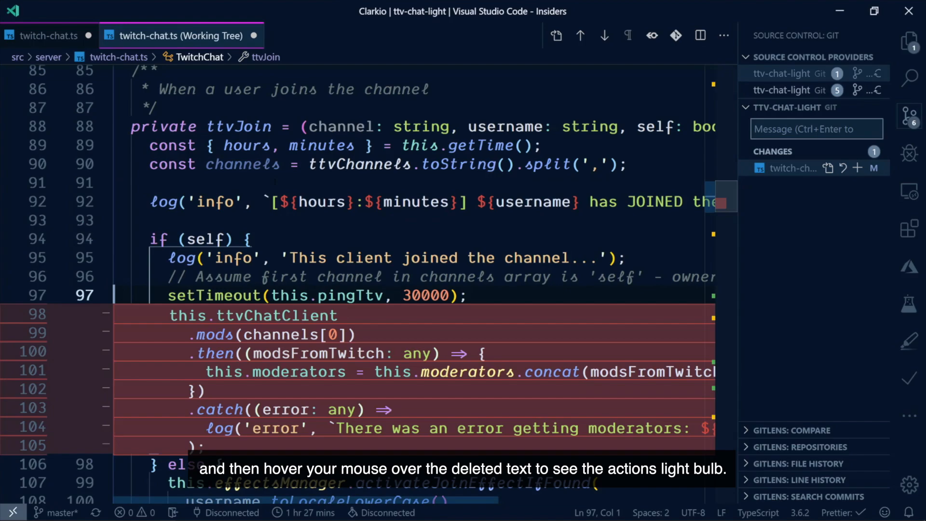
pyautogui.click(105, 313)
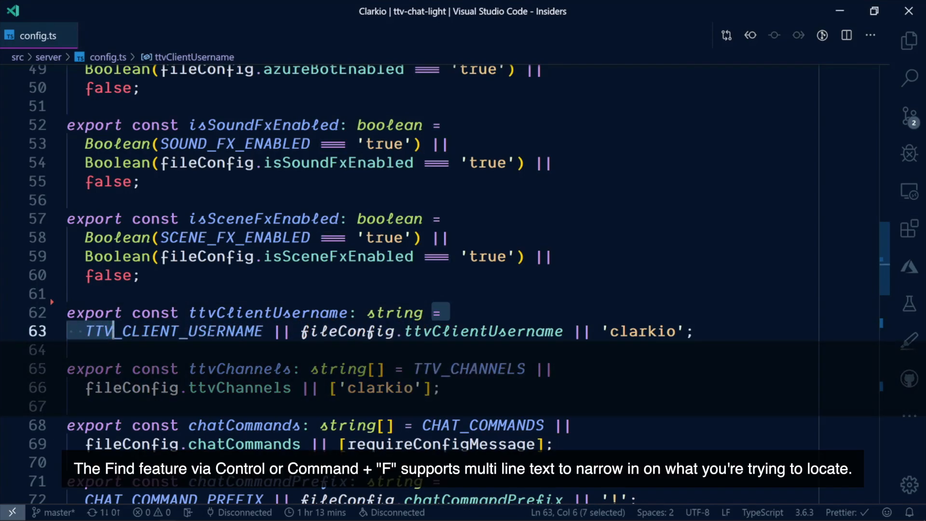
# Find the two-line pattern '=' then 'TTV' in config.ts, yielding 3 matches.
pyautogui.press('ctrl+f')
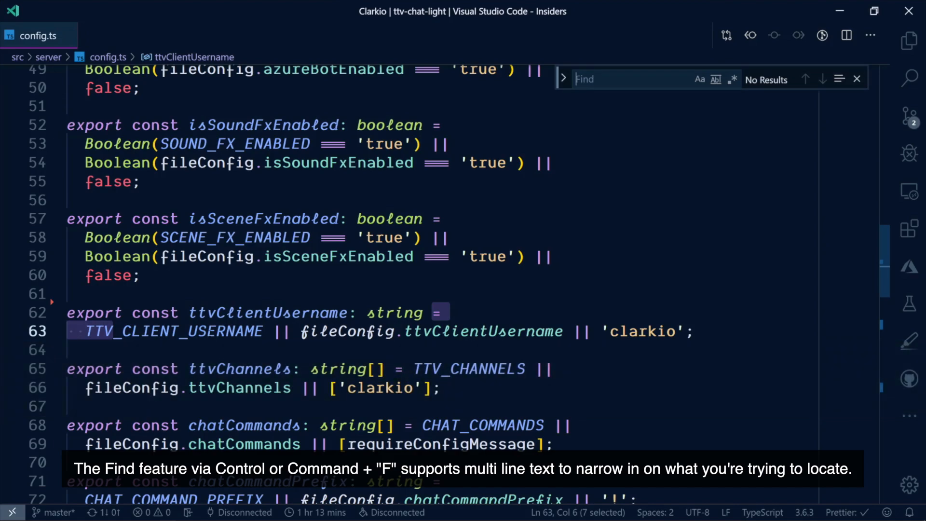
pyautogui.write('TTV')
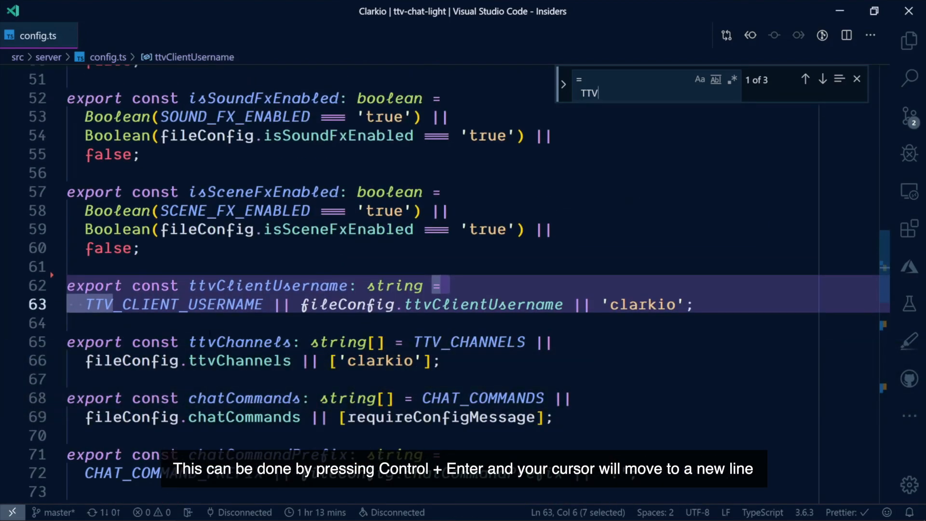
pyautogui.press('Enter')
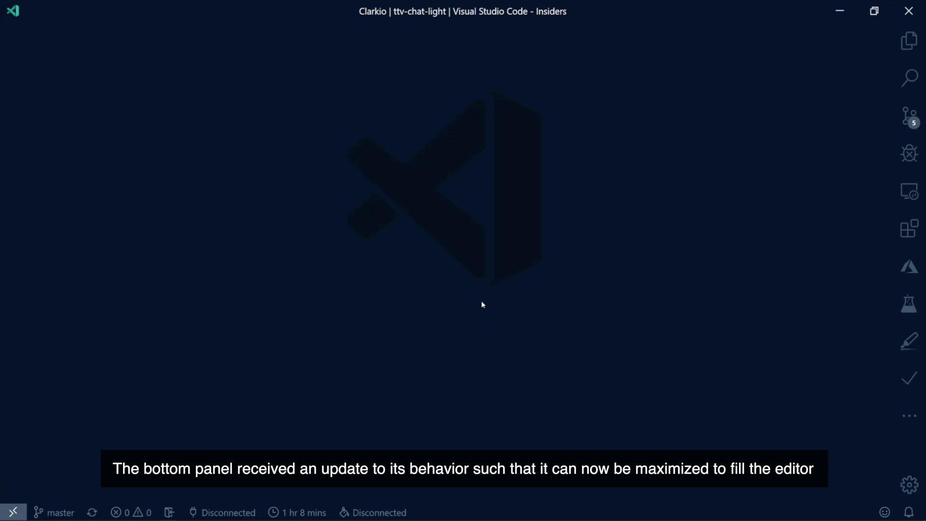
# Run git status in a maximized bash terminal showing a clean tree, then restore the panel size.
pyautogui.press('ctrl+`')
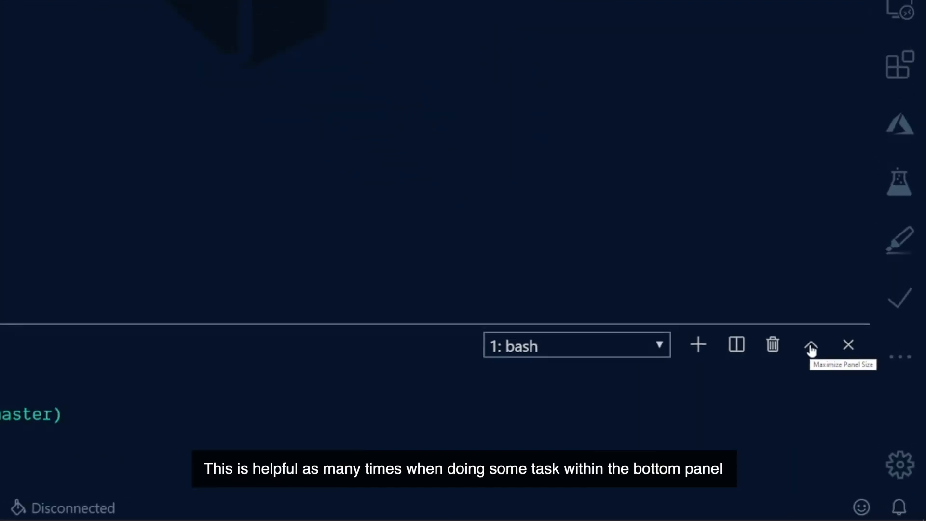
pyautogui.click(810, 344)
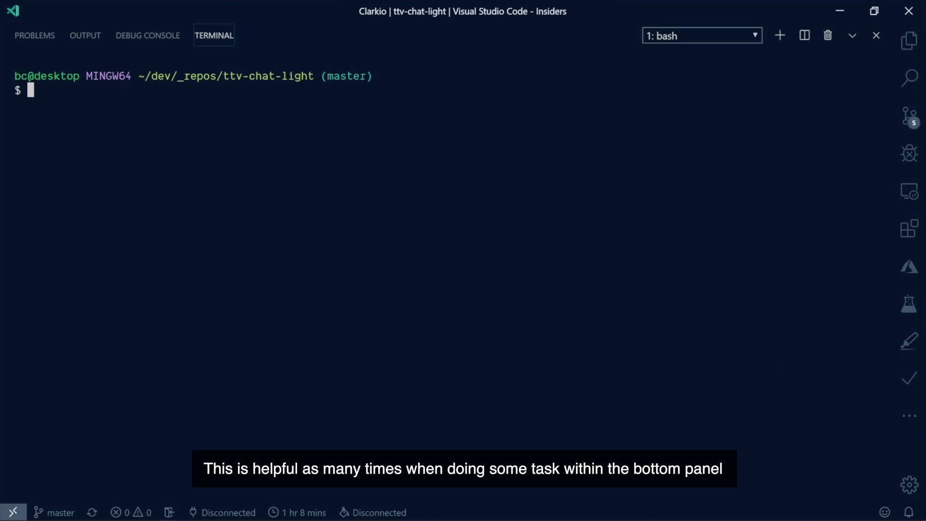
pyautogui.write('git status')
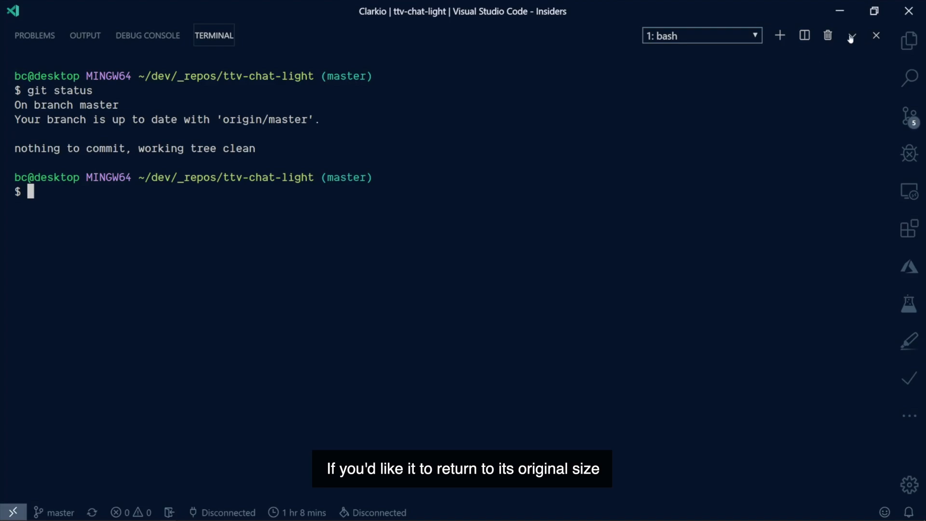
pyautogui.click(852, 36)
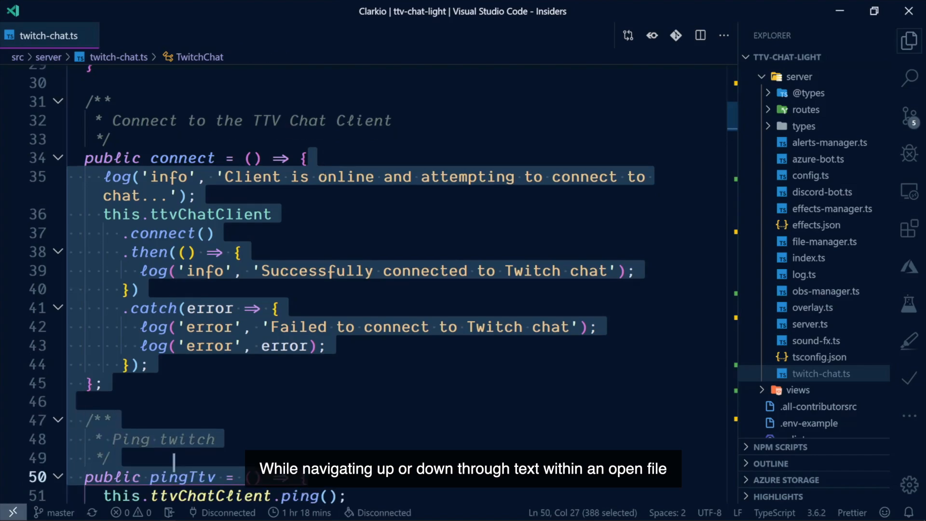
# Search settings for 'scrolloff' and set Editor: Cursor Surrounding Lines to 10.
pyautogui.scroll(-3)
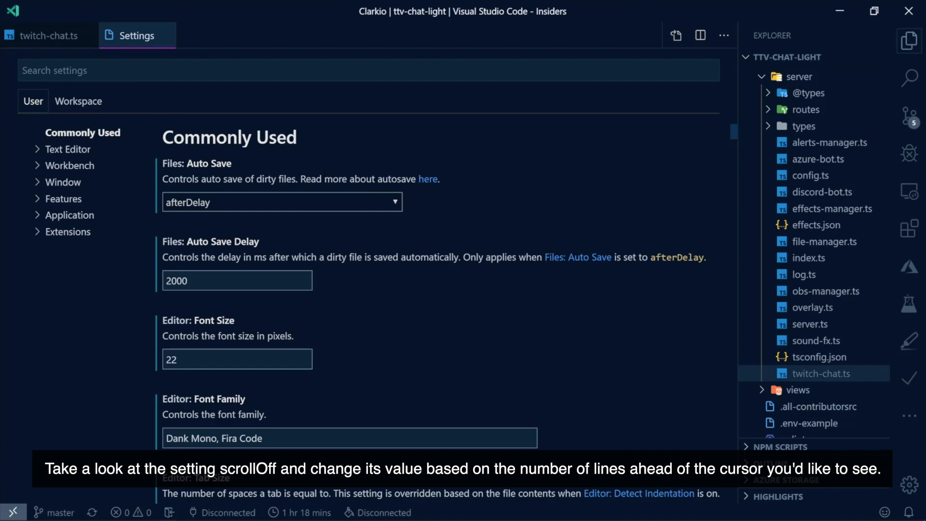
pyautogui.write('scrolloff')
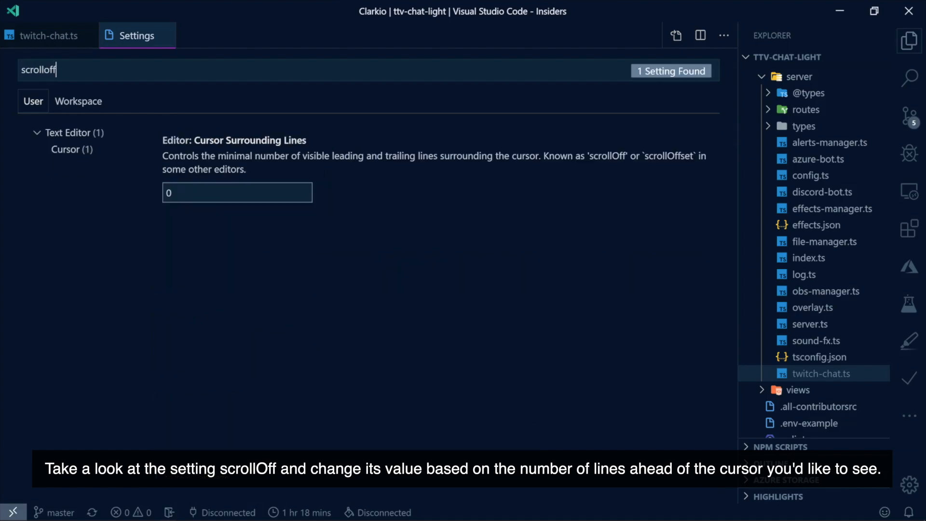
pyautogui.click(236, 192)
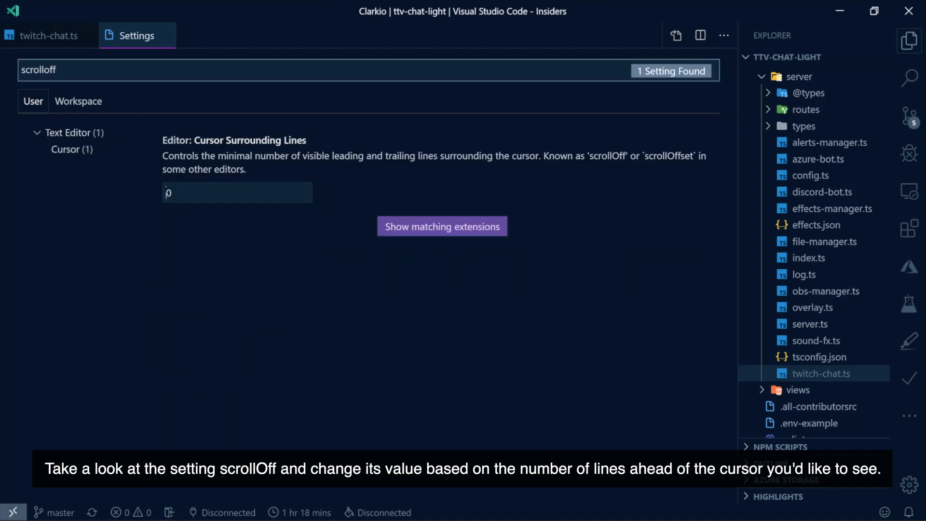
pyautogui.write('1')
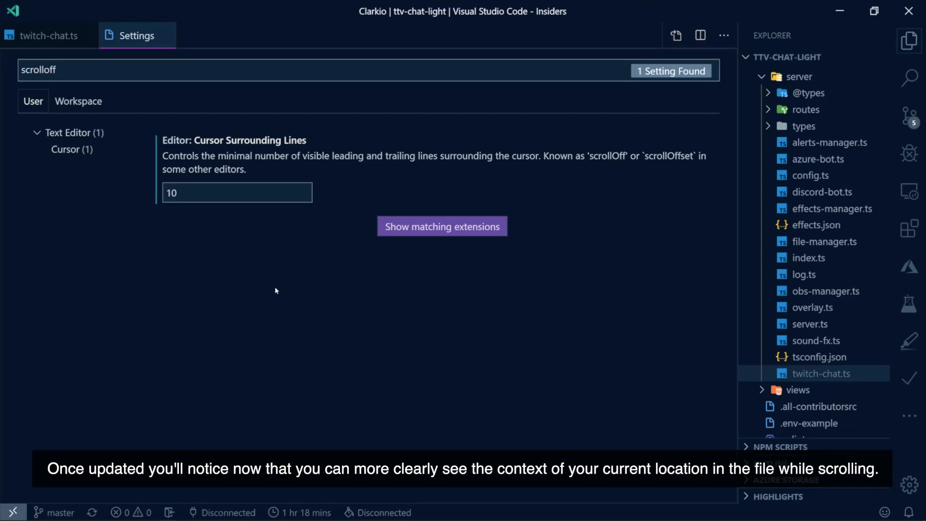
pyautogui.click(44, 36)
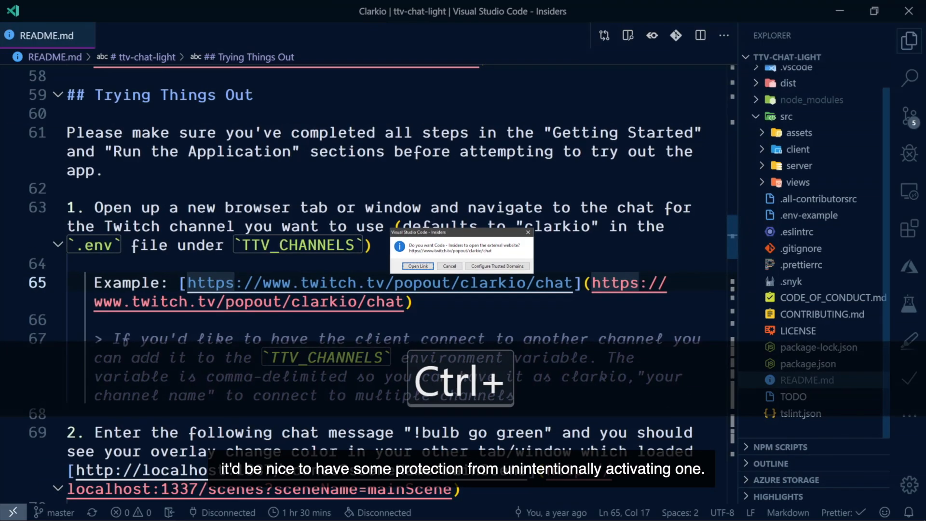
# Confirm the external-site prompt to open the twitch.tv popout chat link in the browser.
pyautogui.click(417, 267)
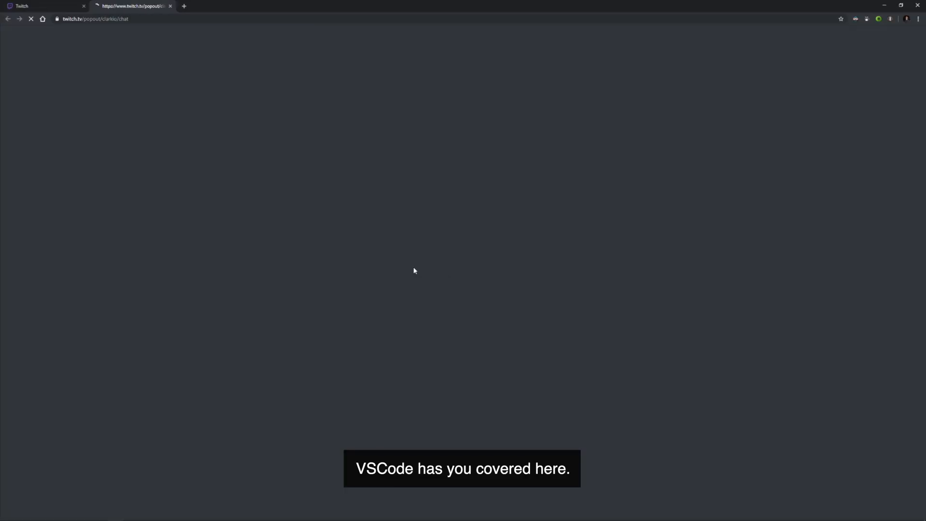